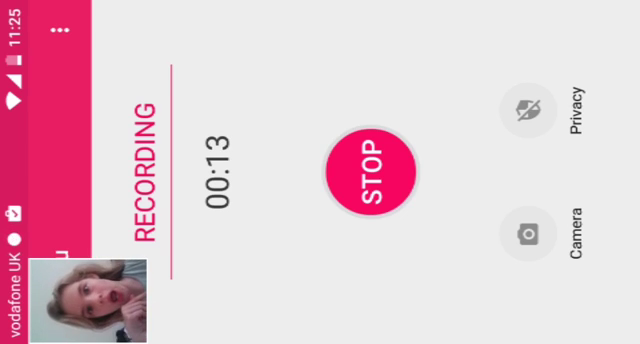
- Dismiss the screen recorder panel to reveal the Android home screen
left_click(376, 162)
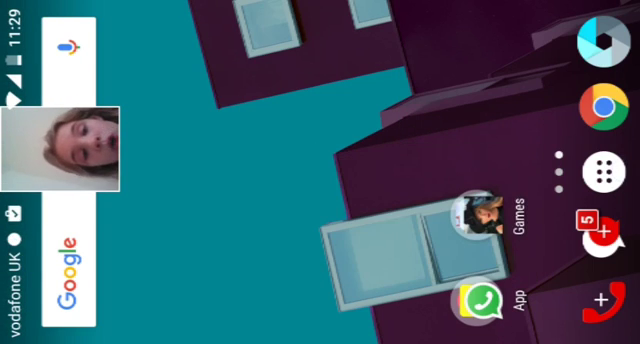
- Launch Snapchat from the home screen, landing in Memories on the Snaps tab
left_click(608, 164)
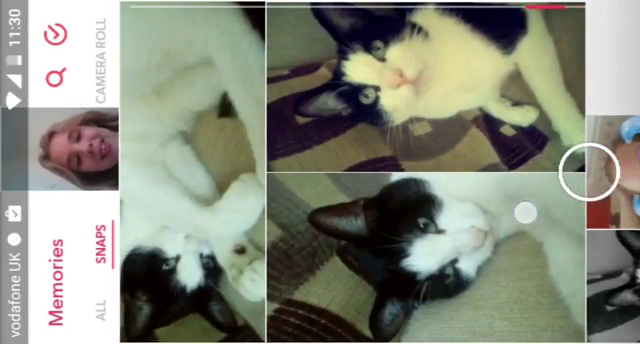
- Scroll through the saved Memories snaps from the cat photos down to the pug snaps
scroll("down", 3)
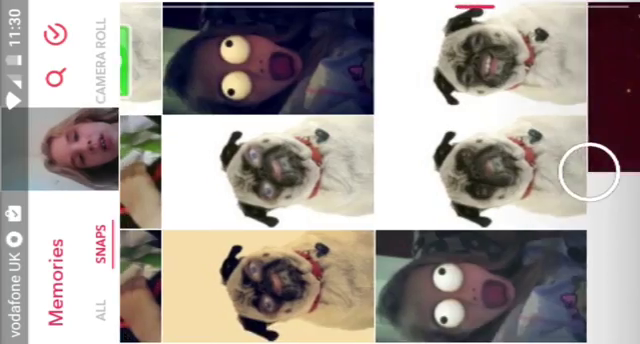
scroll("down", 3)
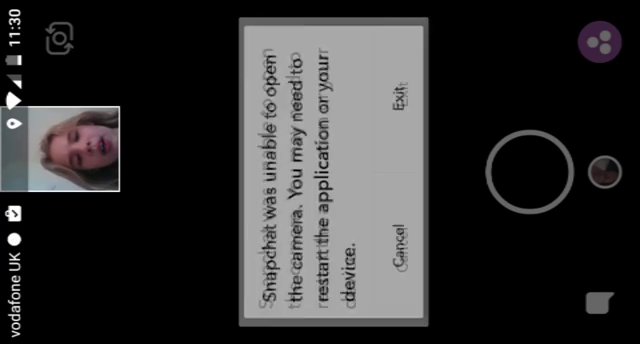
- Cancel the camera error dialog so the Stories page can be reached
left_click(400, 102)
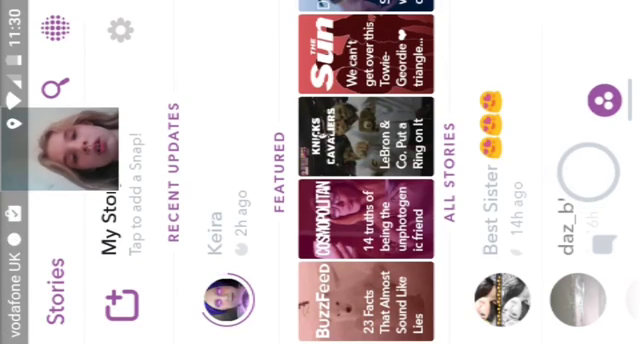